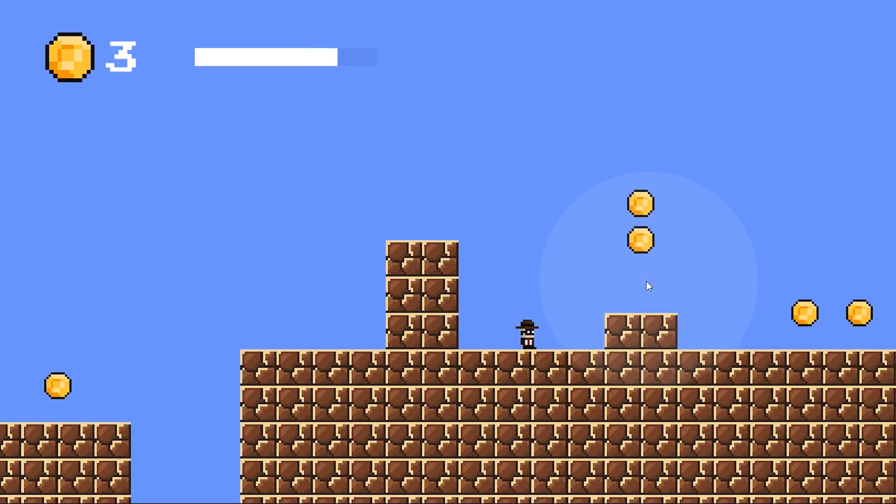
Create the 2D project 'Community Game Jam' and play the coin-collecting platformer level
key("Right")
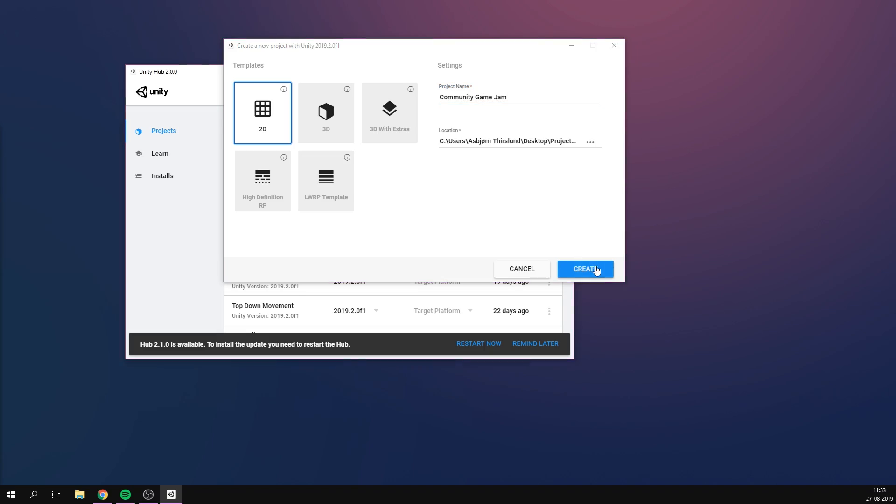
left_click(584, 269)
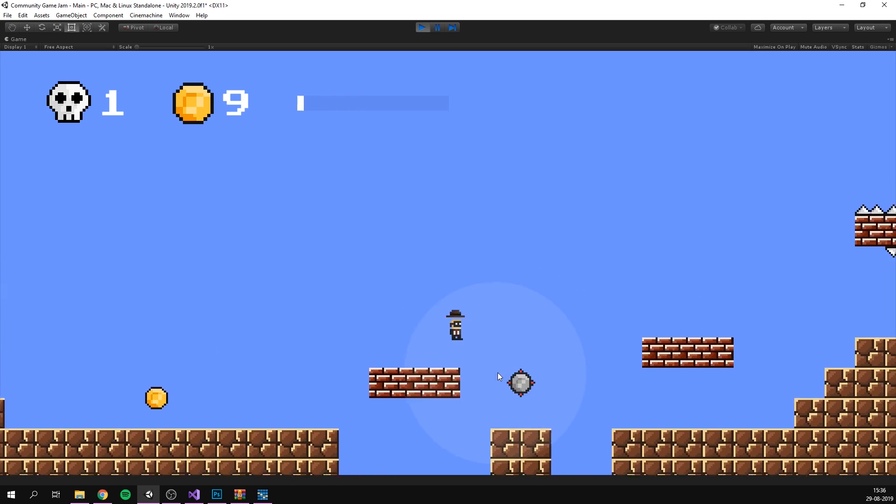
Generate an ecrett music track tagged Fashion, Chill and Lofi Hip Hop
left_click(170, 494)
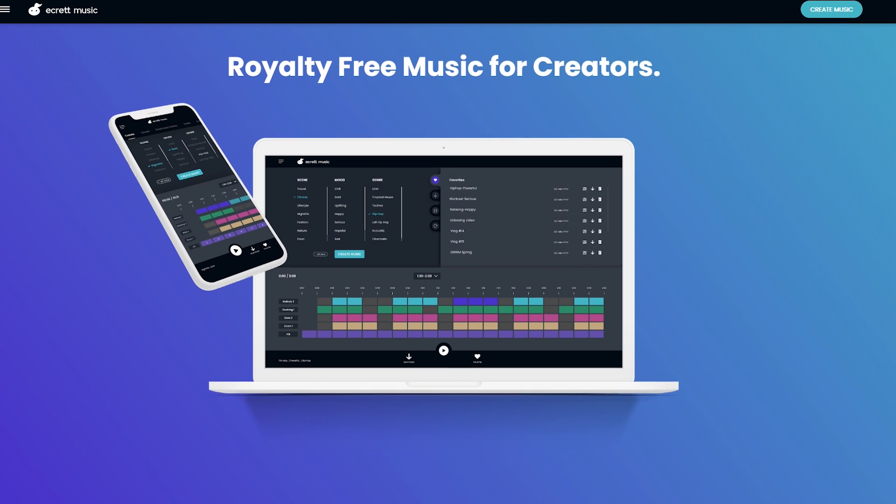
scroll("down", 3)
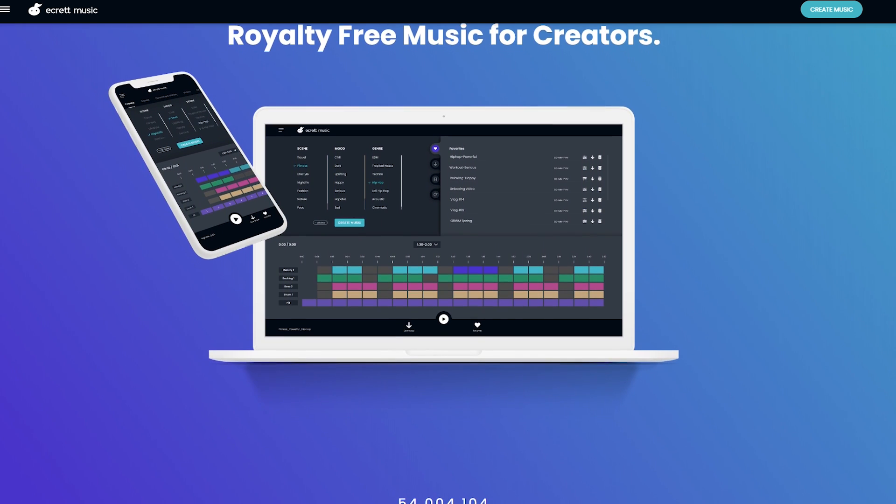
scroll("down", 3)
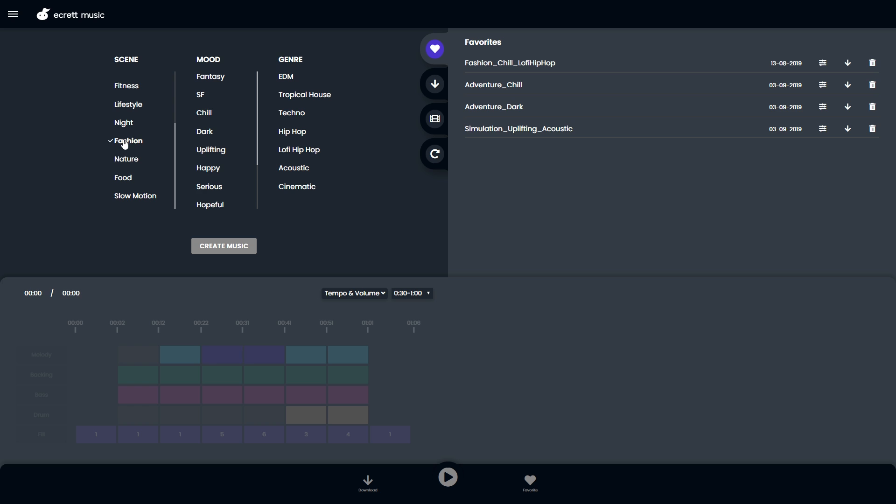
left_click(298, 150)
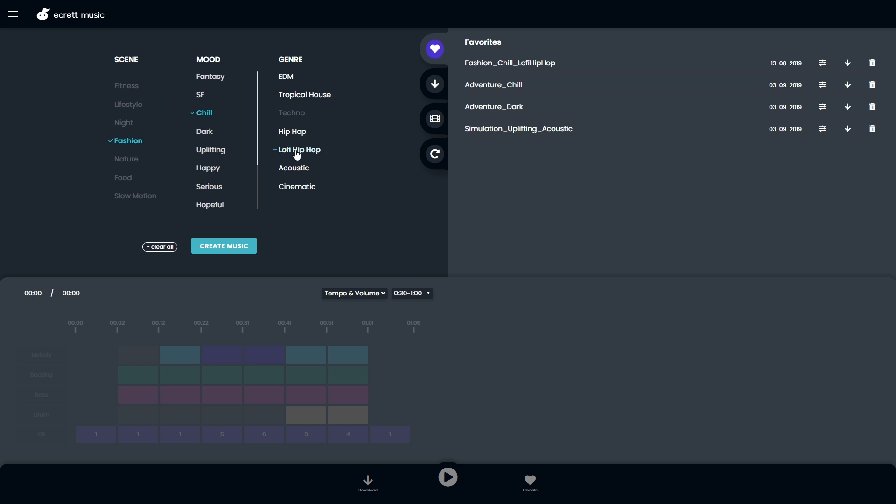
left_click(298, 149)
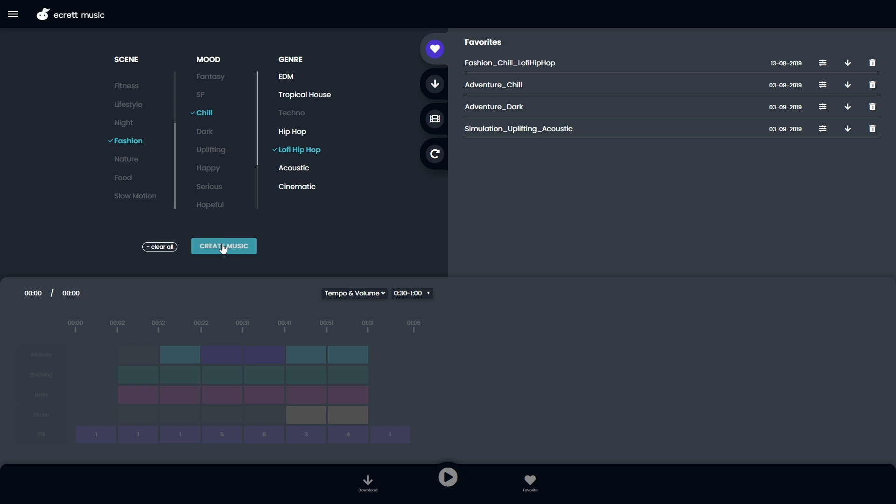
left_click(223, 246)
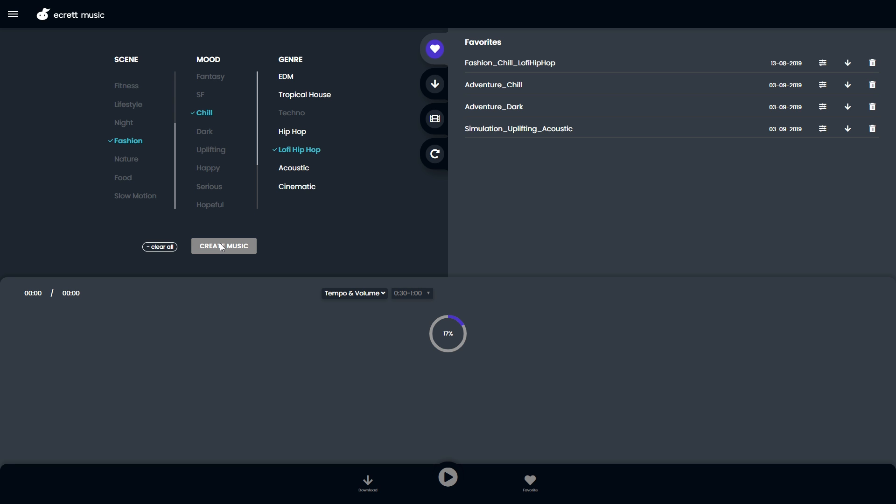
Set the track length to 1:30–2:00 and swap the backing and bass variations
left_click(411, 280)
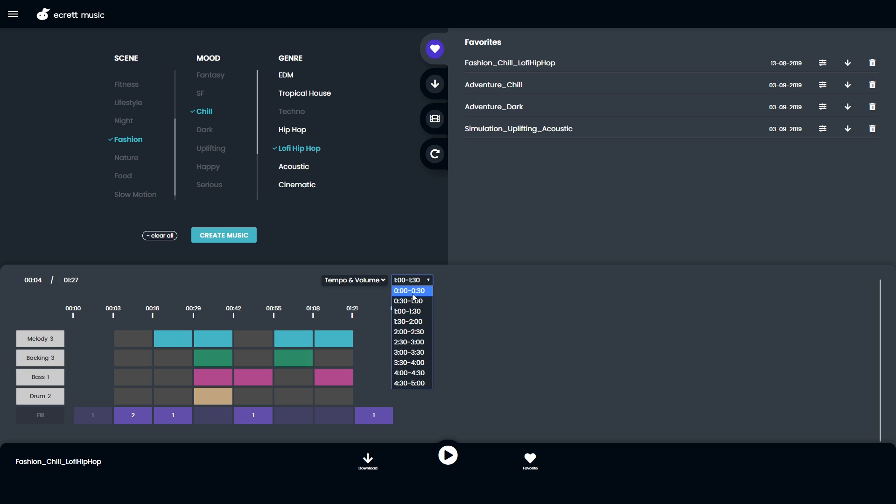
left_click(407, 321)
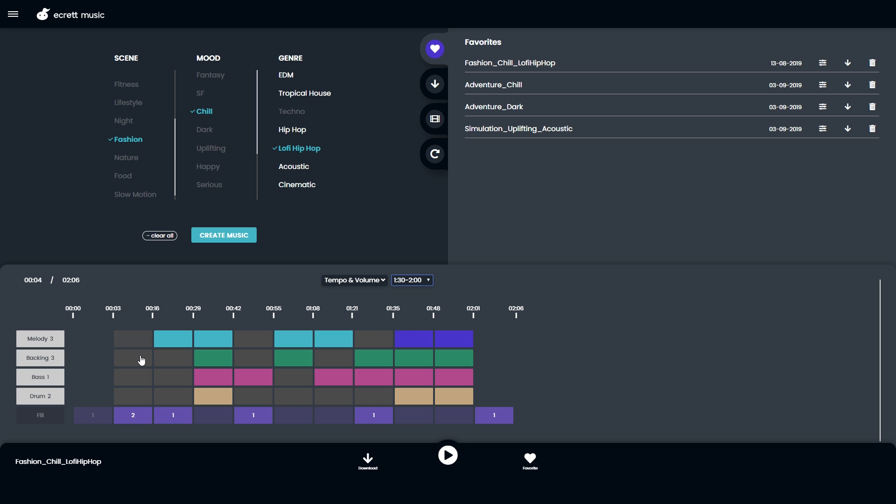
left_click(132, 358)
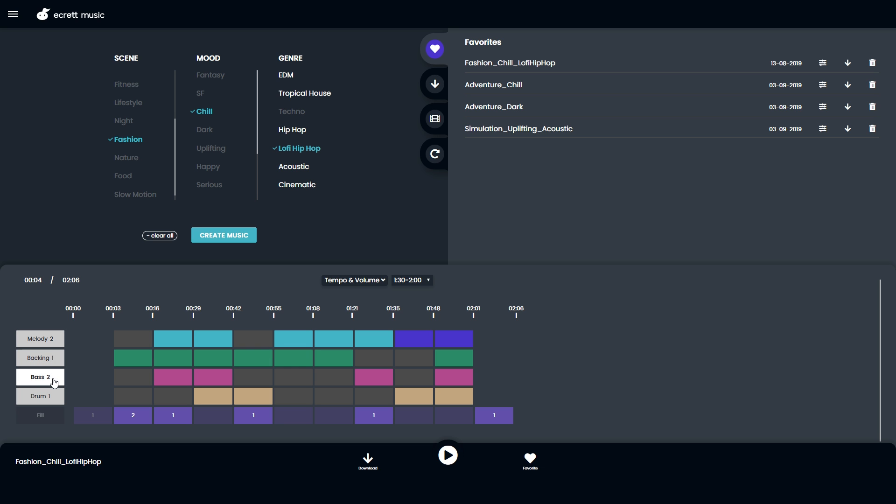
left_click(447, 454)
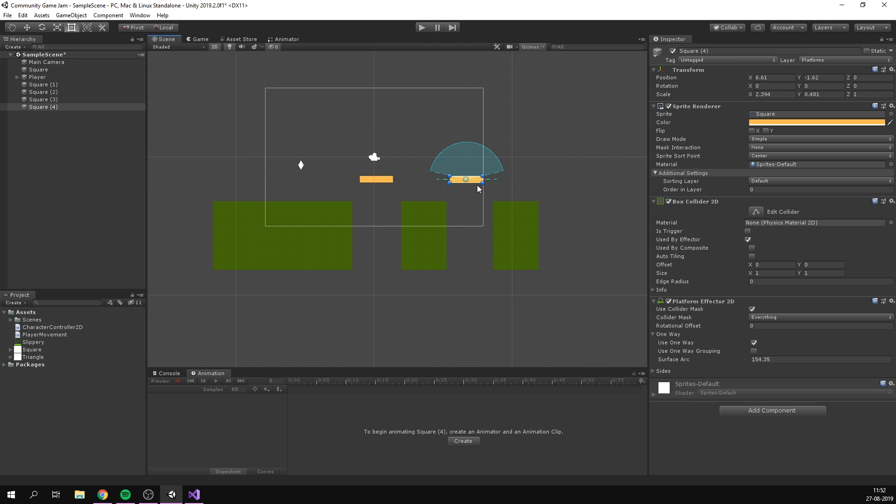
Select the orange platform and test jumping up through the one-way platforms in Play mode
left_click(422, 27)
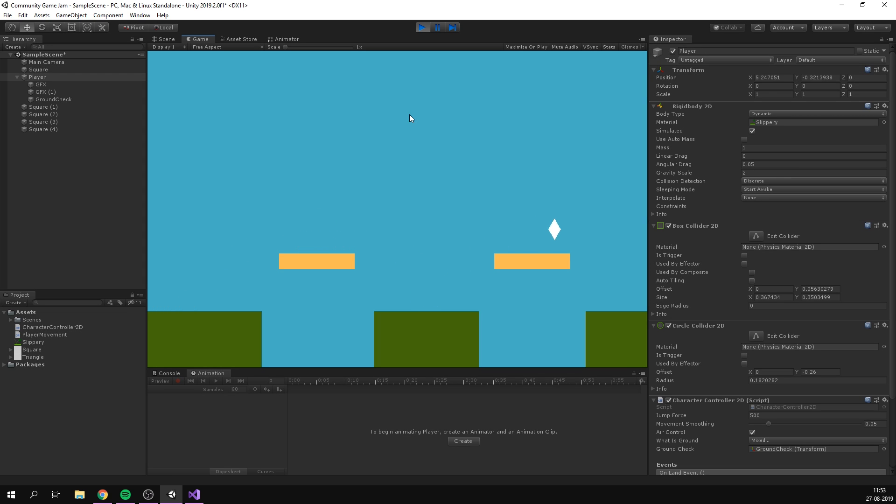
left_click(42, 84)
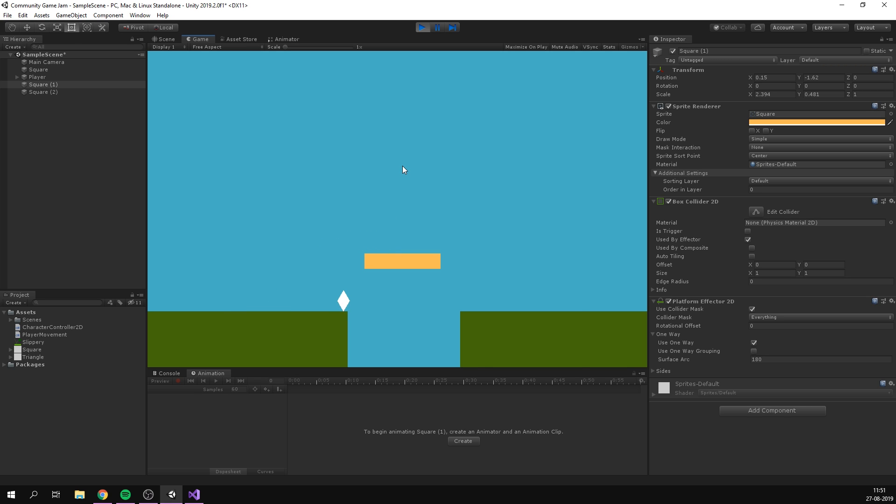
left_click(422, 28)
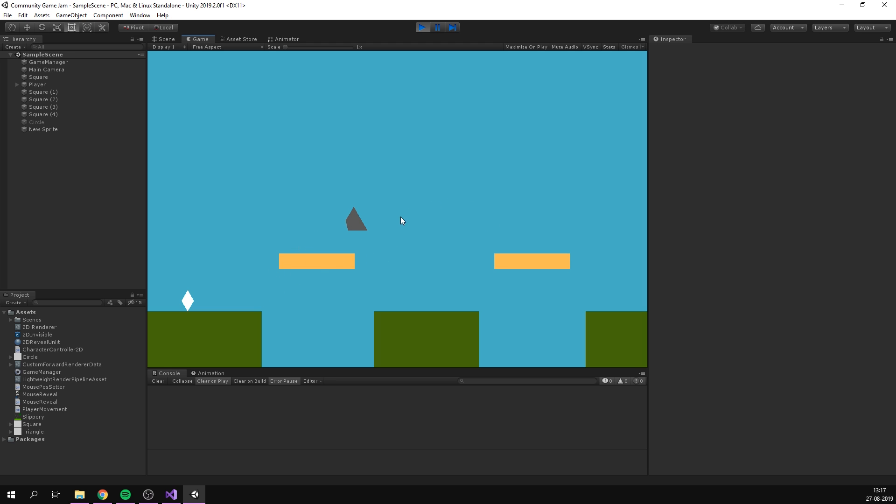
Test the reveal, set up the Behind feature with Invis layer mask, and play a sprite mask tutorial
left_click(36, 122)
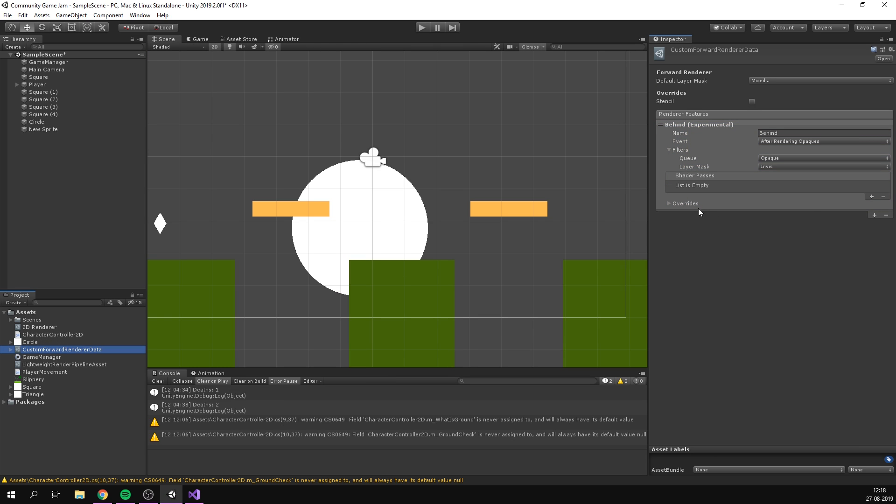
left_click(669, 204)
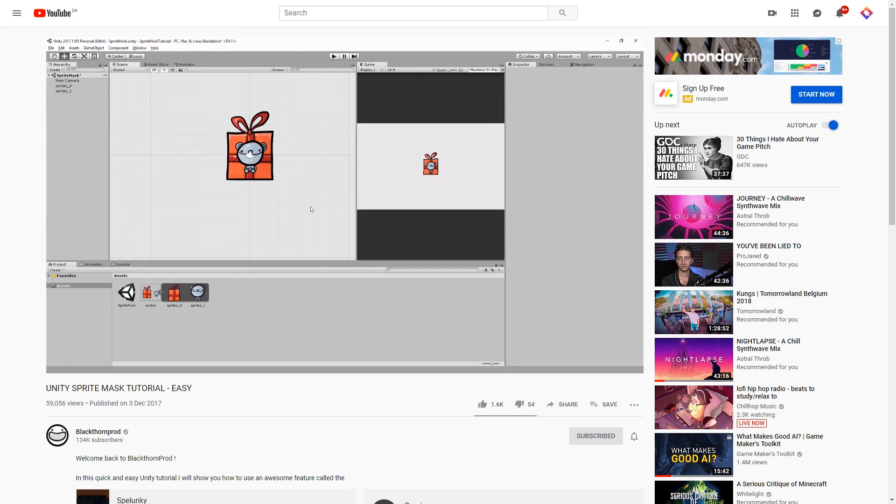
left_click(63, 84)
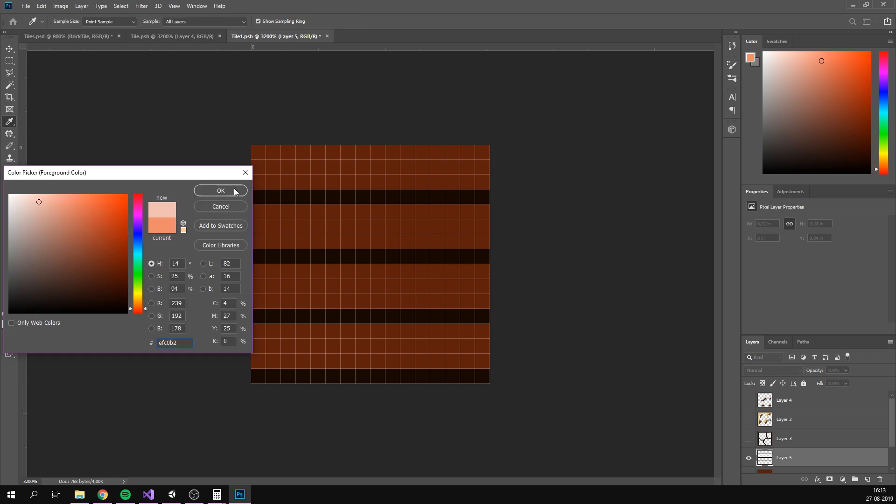
Paint pale highlight pixels on the brick tile, zoom out, and place brick tiles in the level
left_click(221, 190)
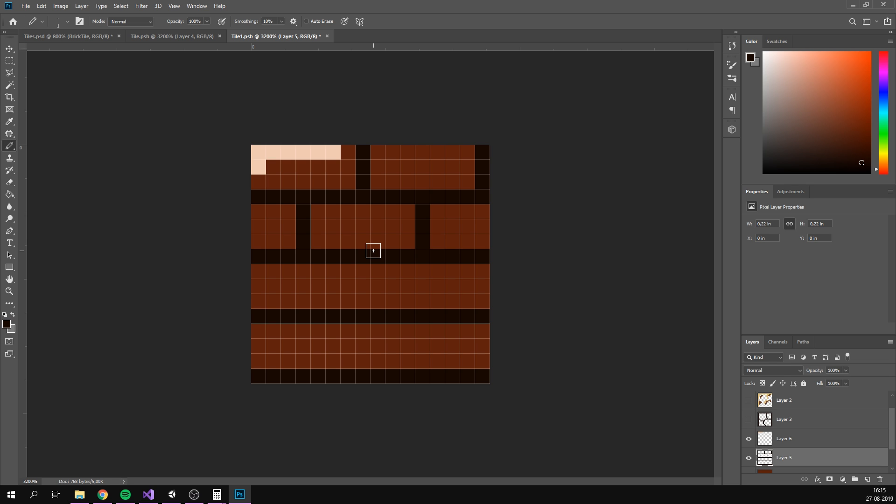
left_click(9, 291)
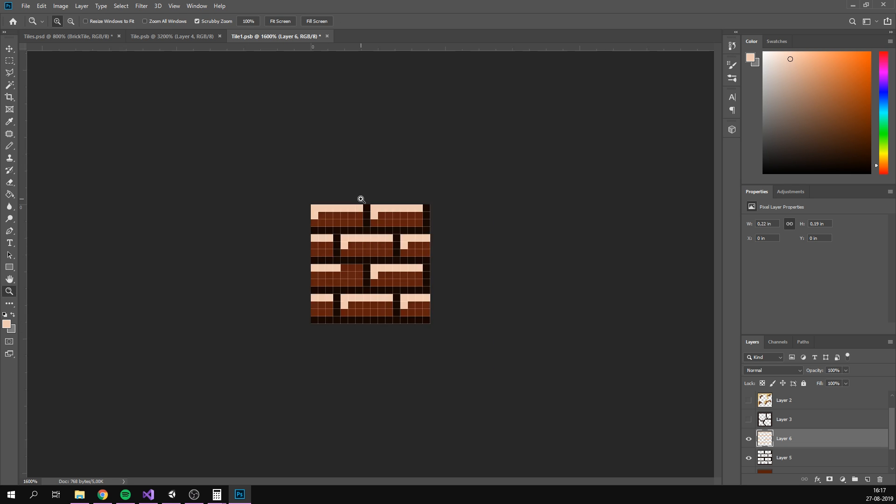
left_click(171, 494)
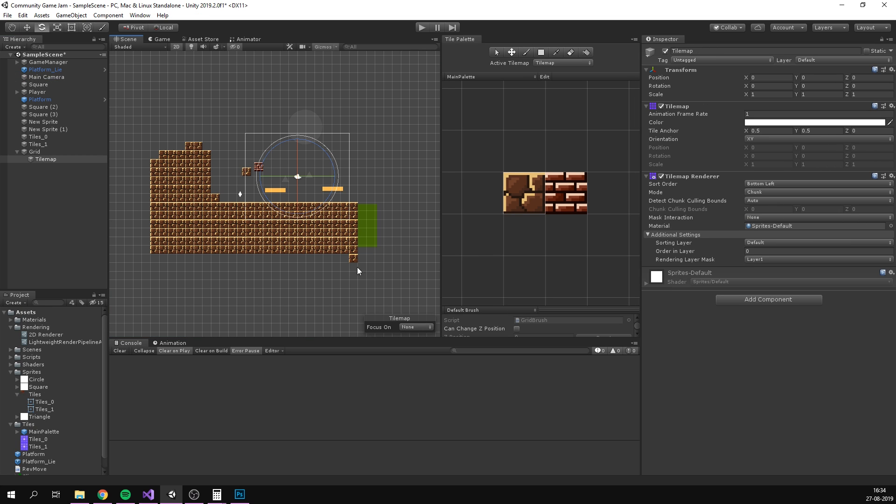
left_click(239, 494)
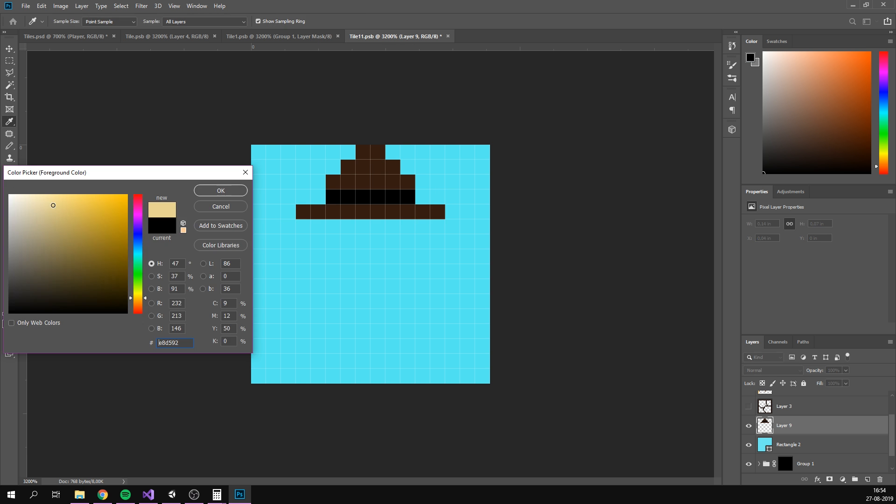
Pick a pale skin tone and refine the detective's face and cigar pixels
left_click(219, 190)
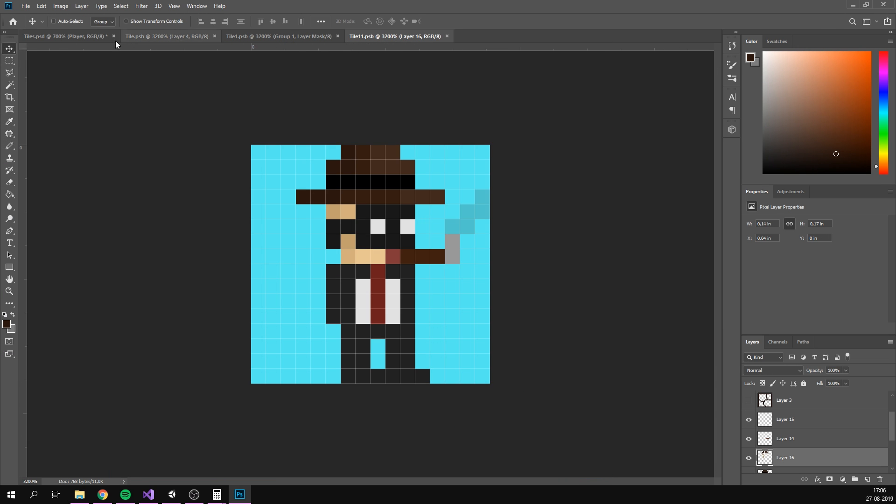
left_click(9, 146)
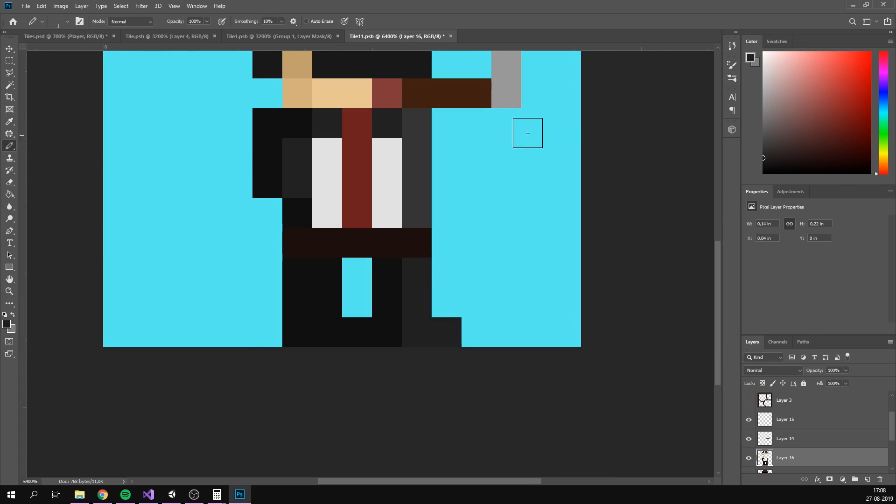
left_click(147, 495)
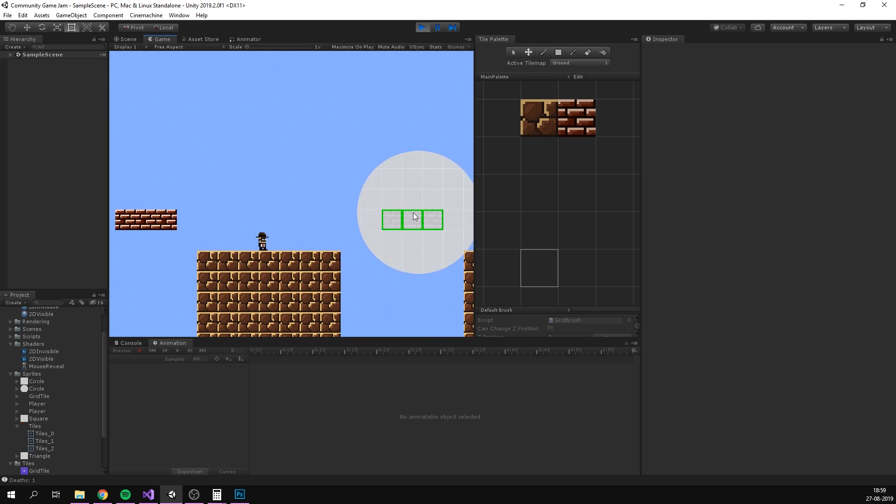
mouse_move(365, 215)
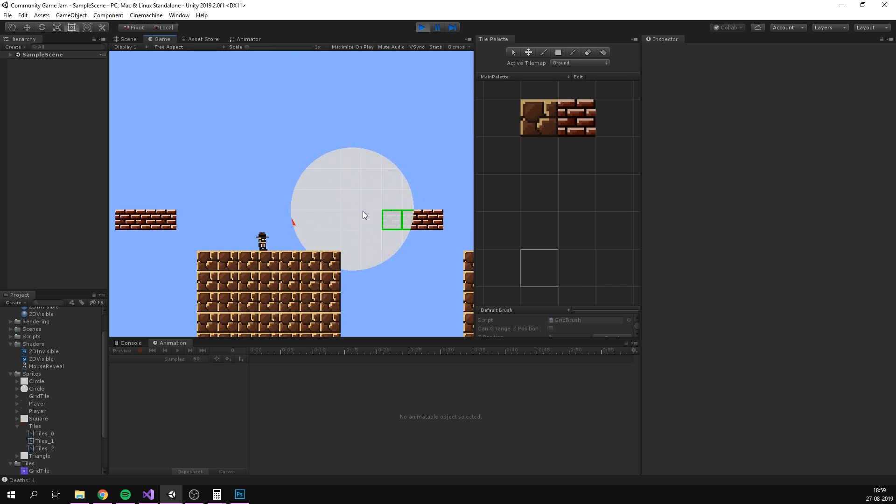